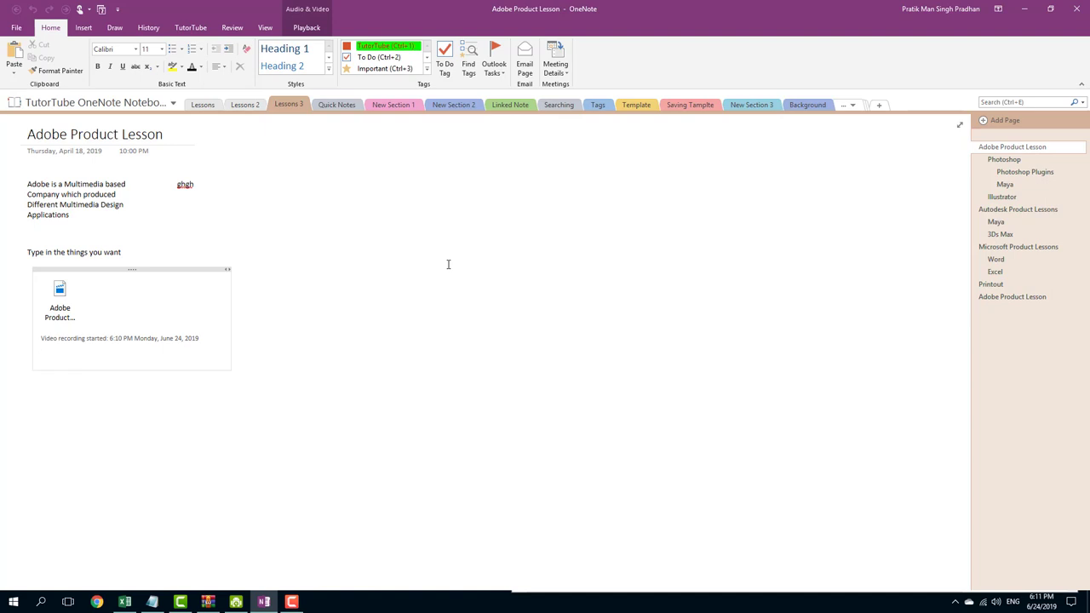
# Step: Choose a spot below the existing clip and show the Insert media and recording tools
pyautogui.click(41, 358)
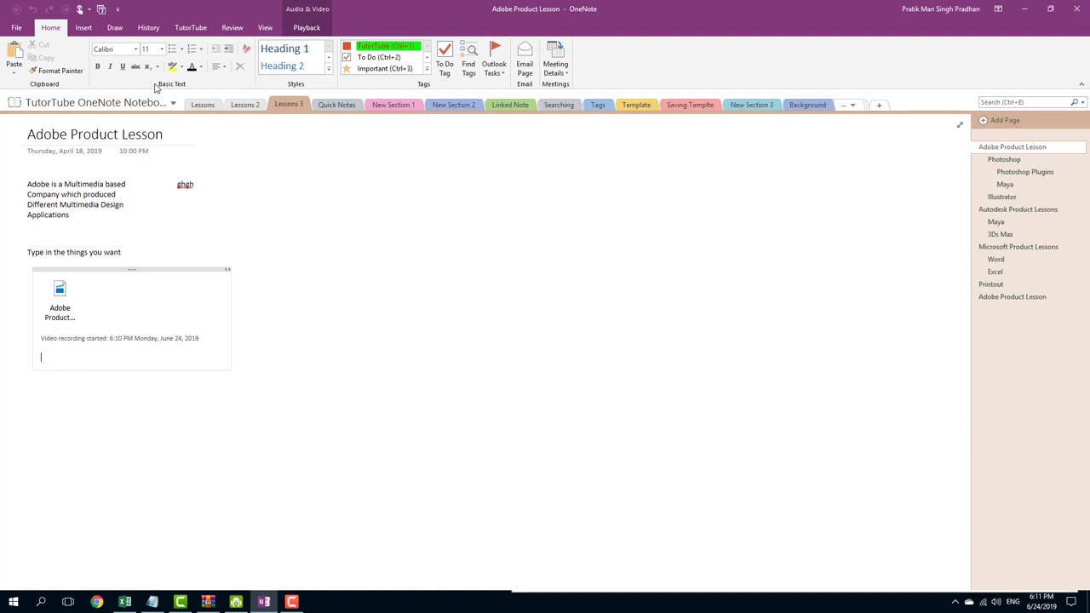
pyautogui.click(81, 27)
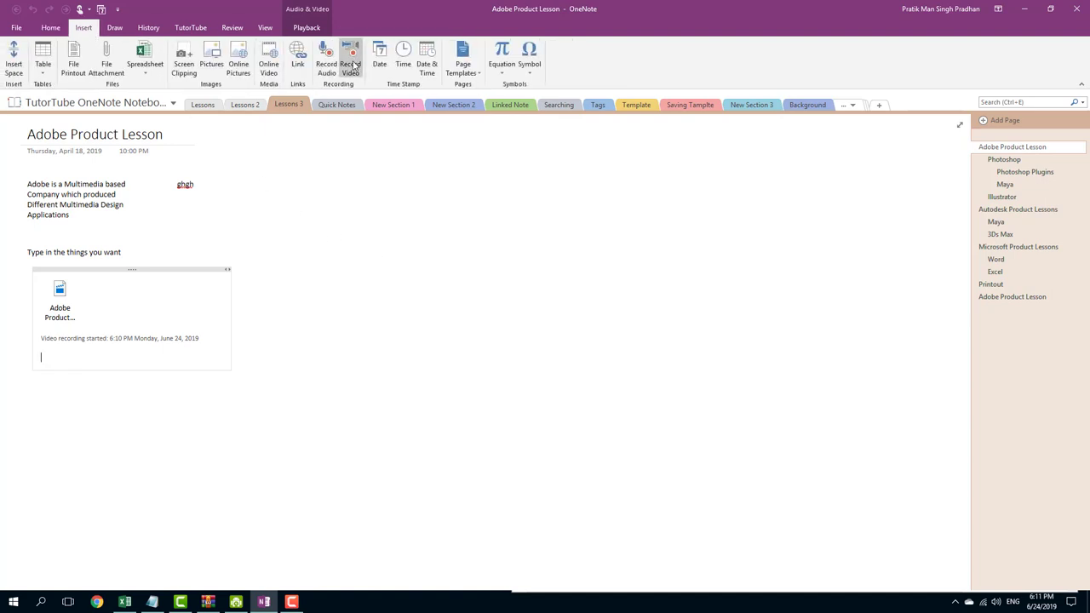
pyautogui.moveTo(351, 55)
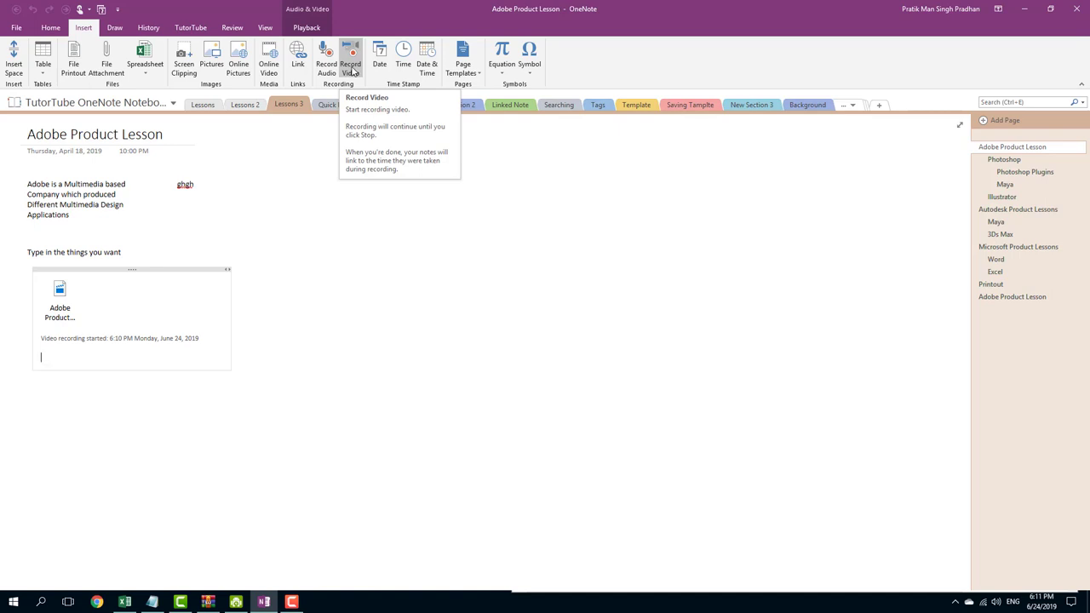
pyautogui.moveTo(332, 96)
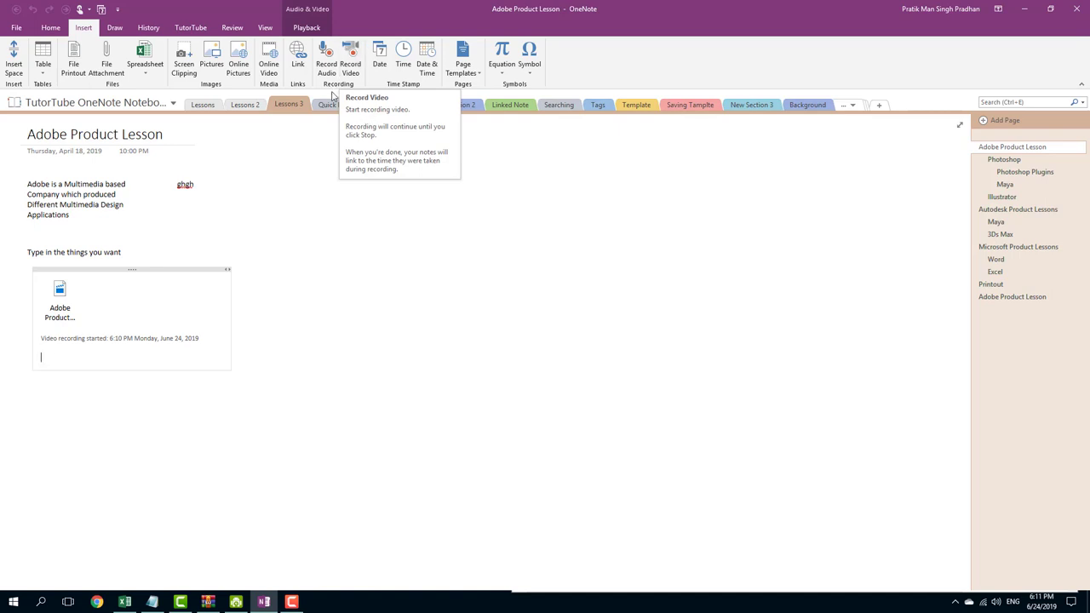
pyautogui.moveTo(62, 105)
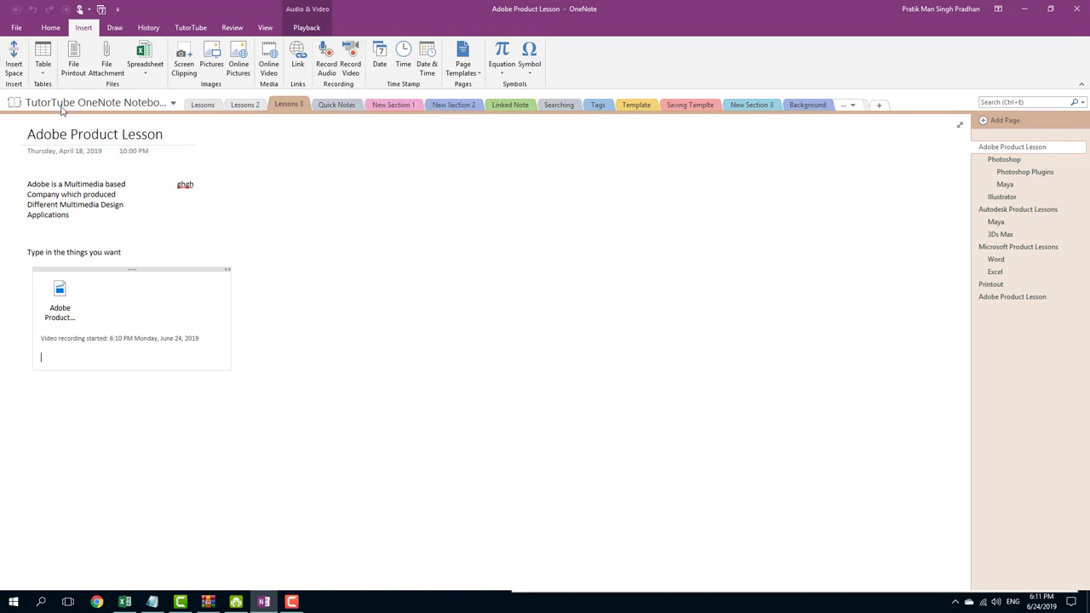
# Step: Review Audio & Video options, keeping Default Device and the Windows Media Video 9 LAN (256 Kbps) profile
pyautogui.click(15, 27)
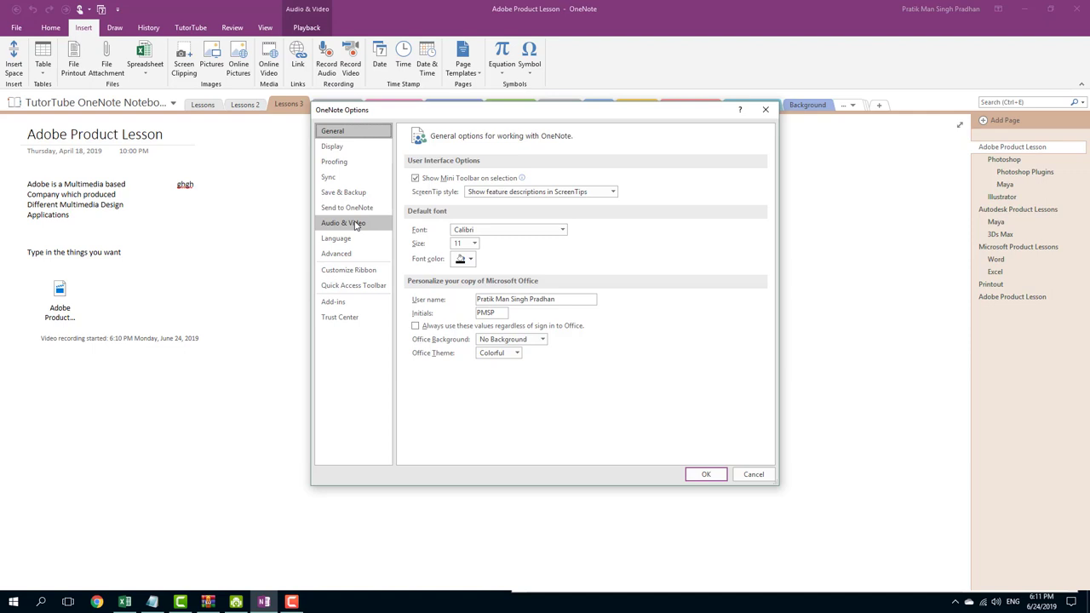
pyautogui.click(344, 222)
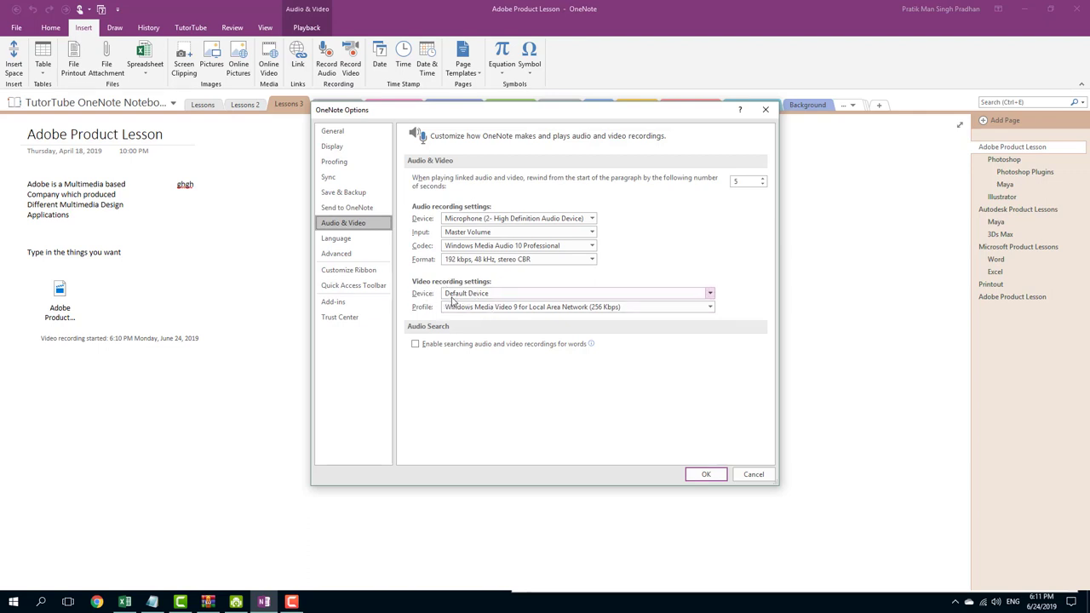
pyautogui.click(708, 293)
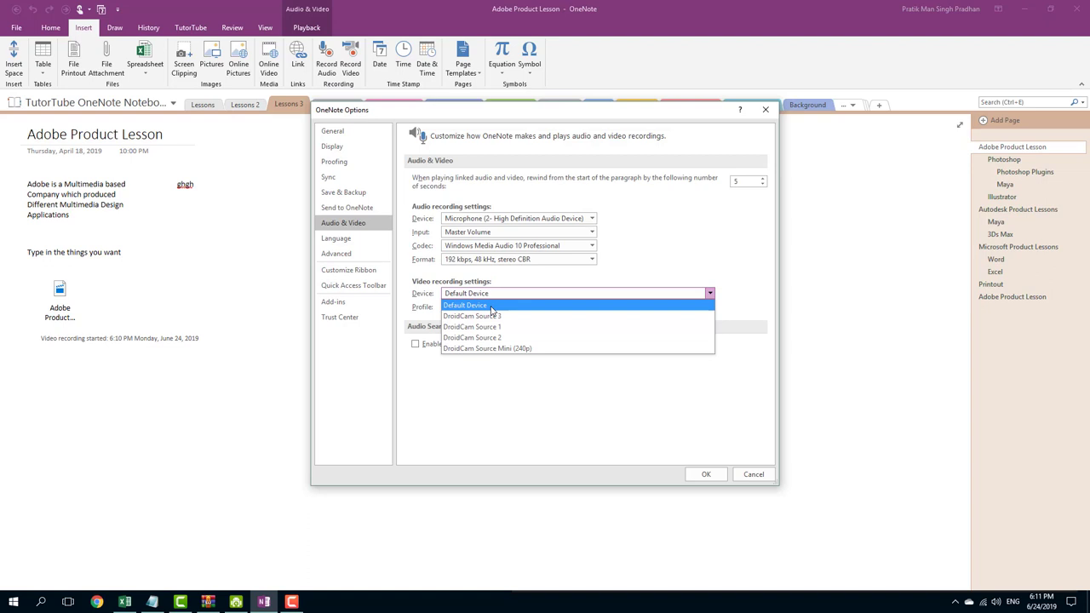
pyautogui.moveTo(472, 327)
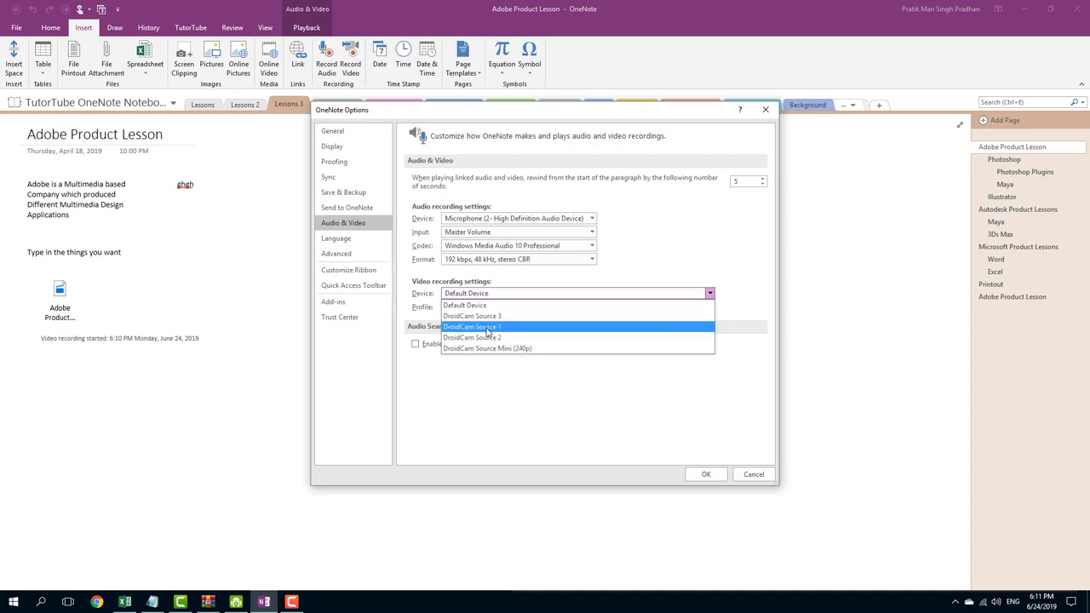
pyautogui.moveTo(518, 327)
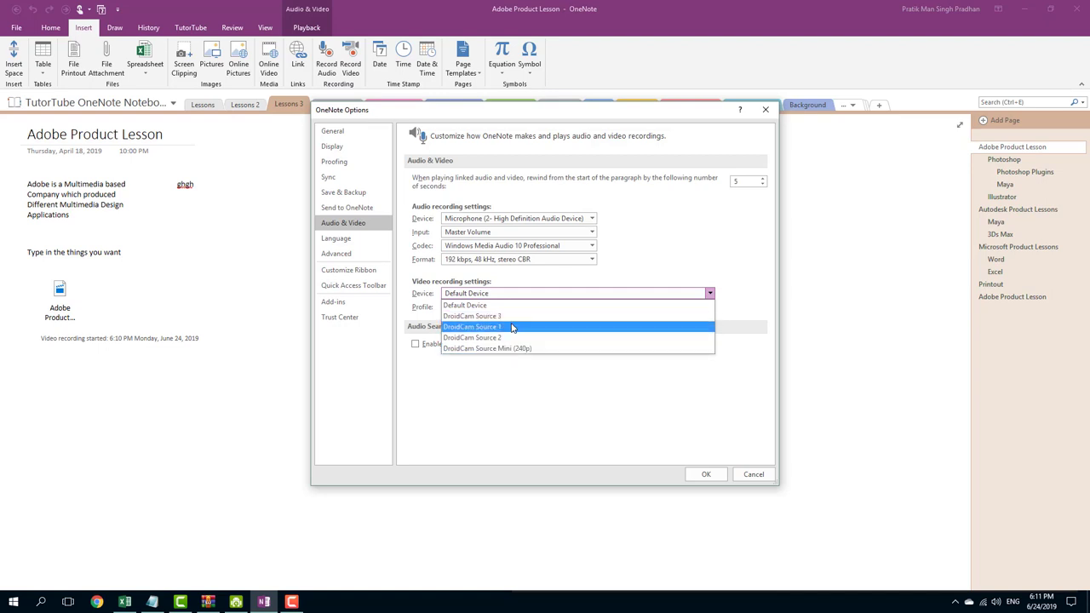
pyautogui.moveTo(463, 305)
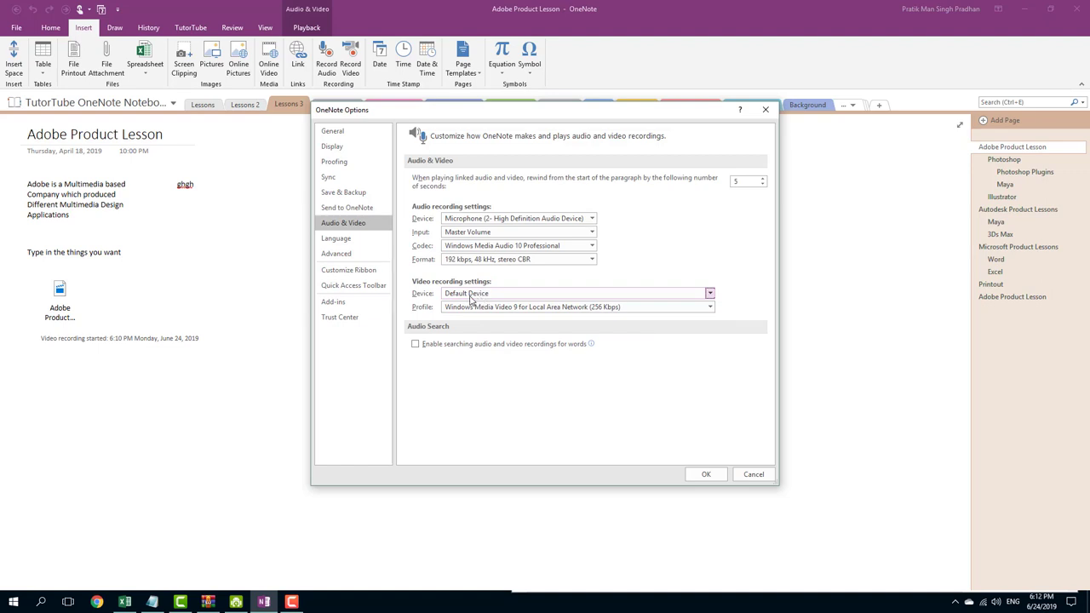
pyautogui.click(709, 307)
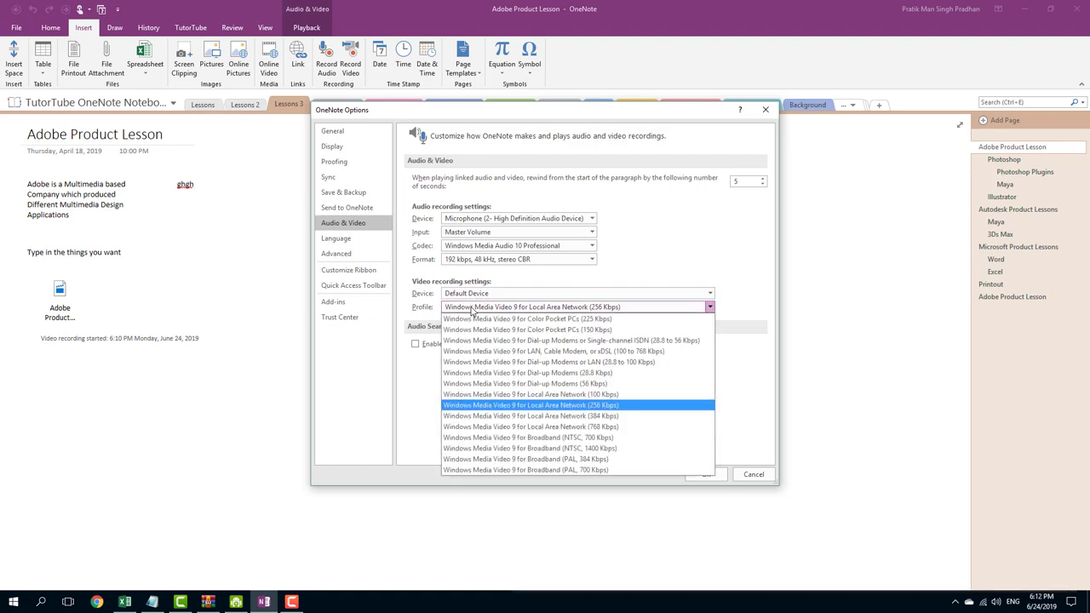
pyautogui.moveTo(557, 341)
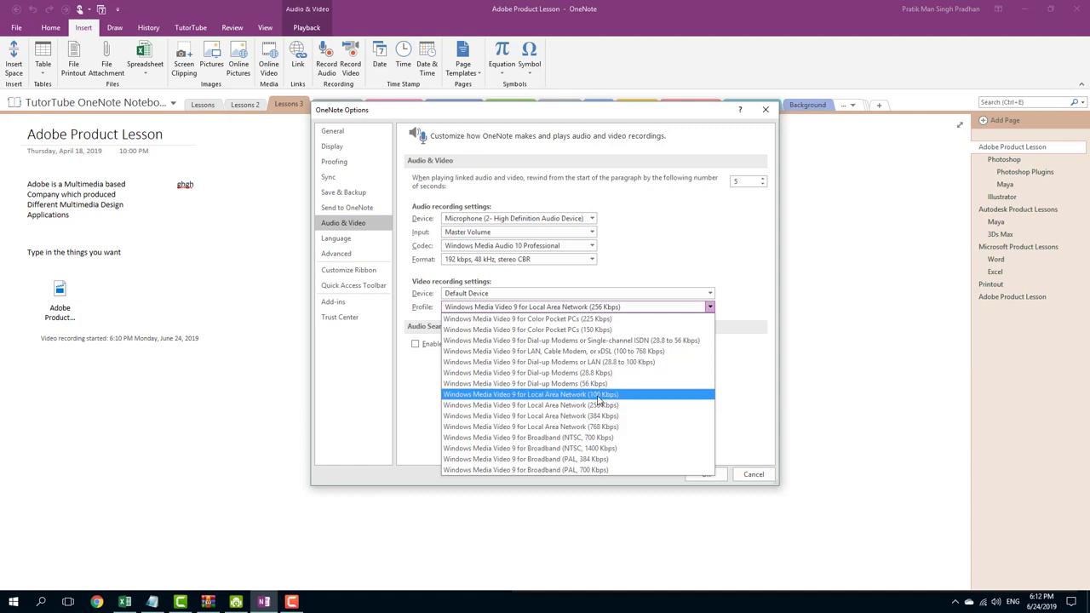
pyautogui.moveTo(592, 402)
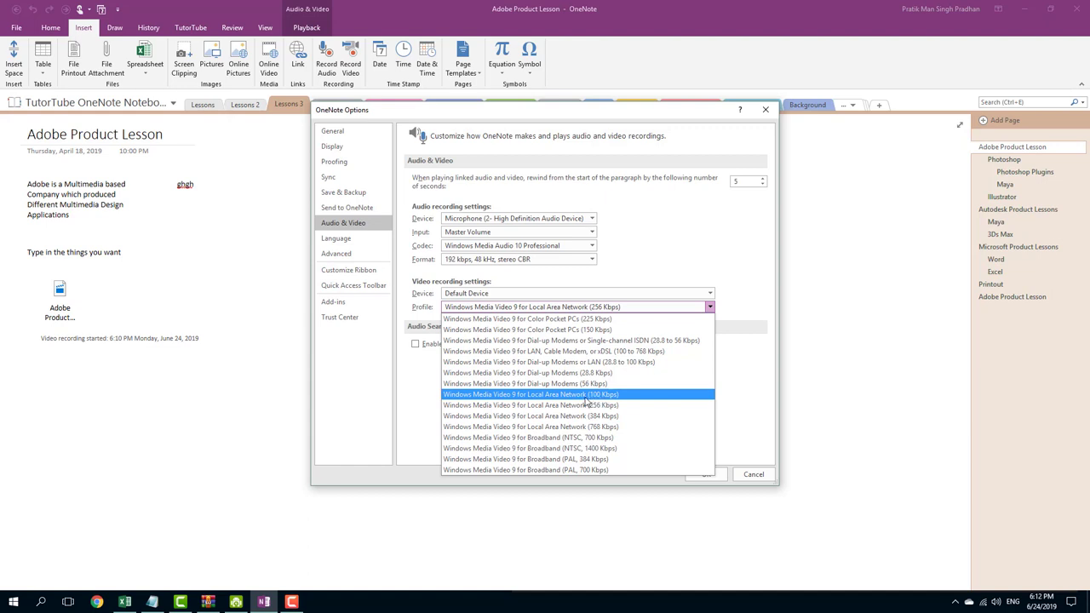
pyautogui.click(528, 406)
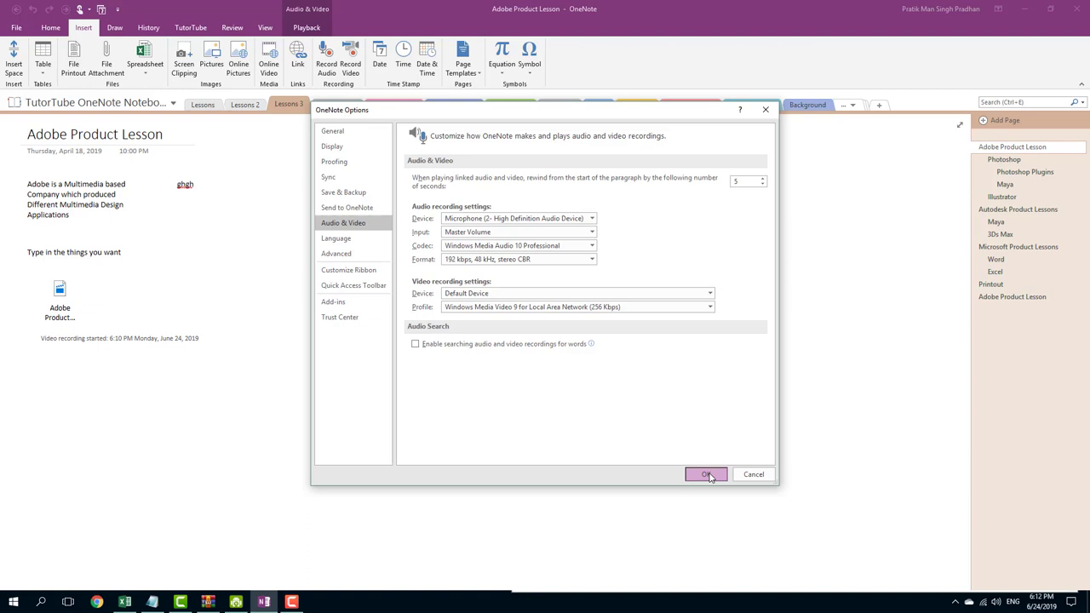
# Step: Confirm the settings and start a webcam recording, adding a second Adobe Product clip to the page
pyautogui.click(705, 473)
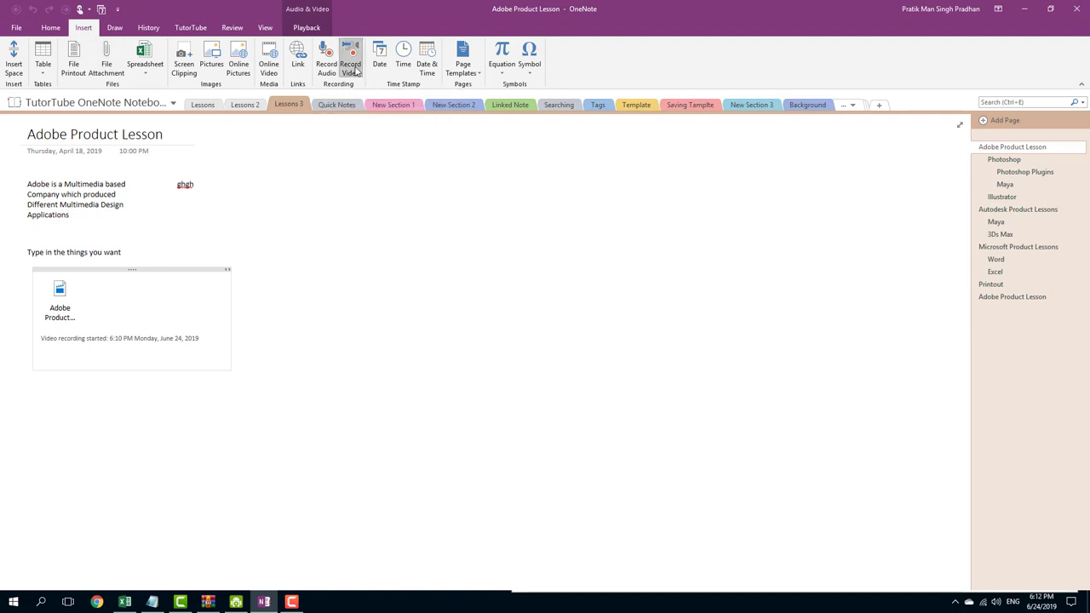
pyautogui.click(351, 59)
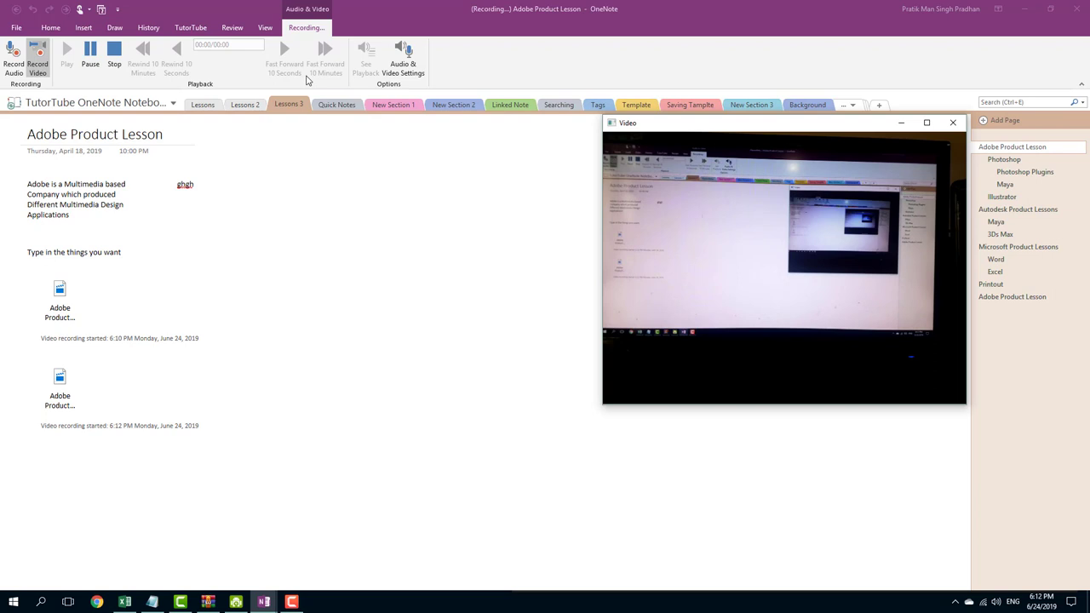
pyautogui.click(90, 51)
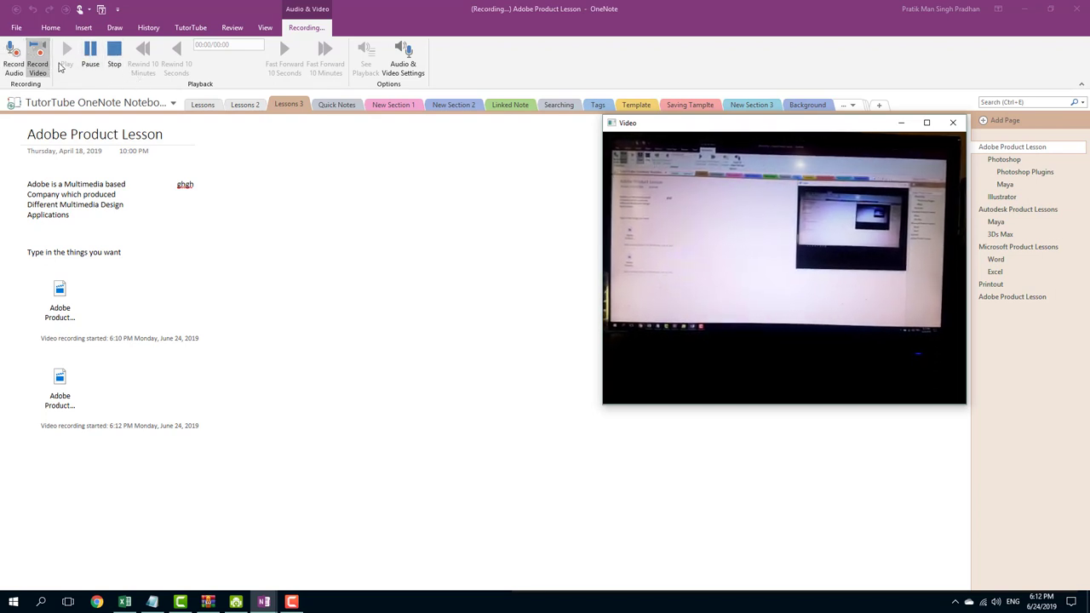
pyautogui.click(66, 53)
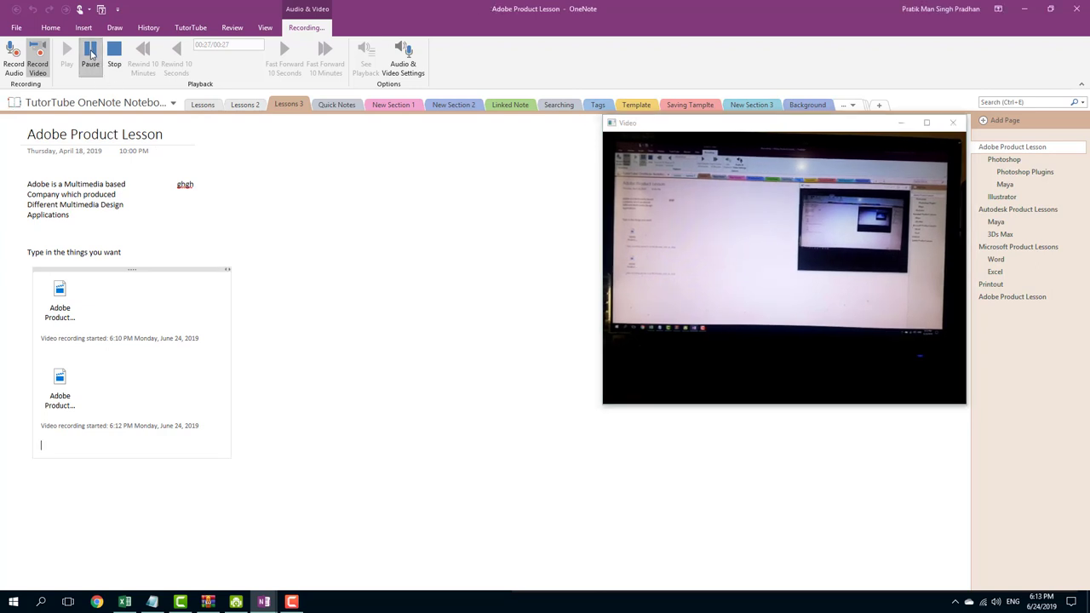
pyautogui.click(90, 51)
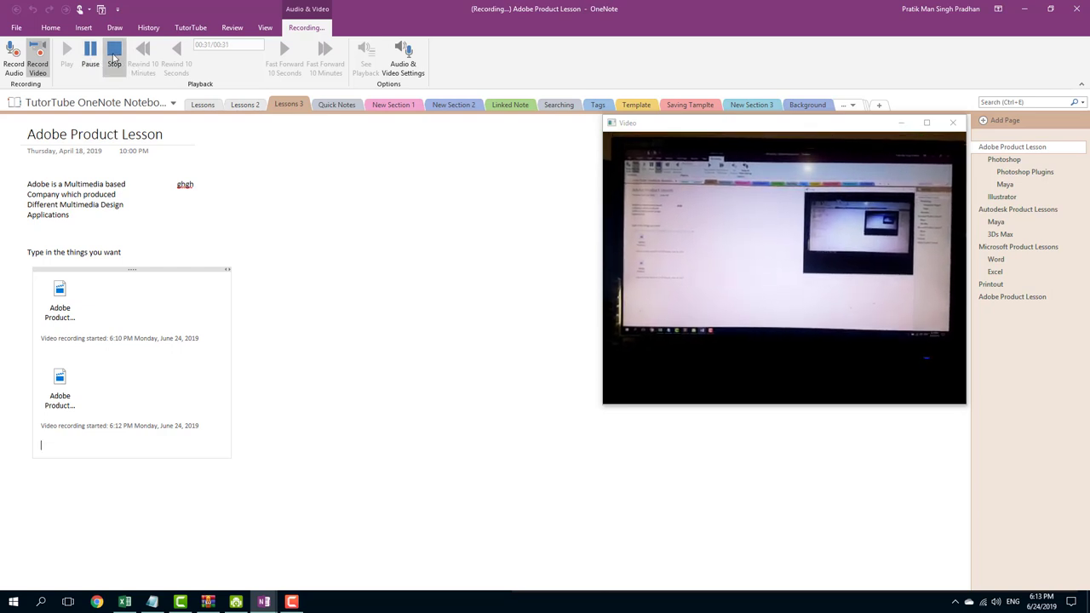
# Step: Stop the recording, play the new clip back and stop it, then check the clip on the page
pyautogui.click(114, 58)
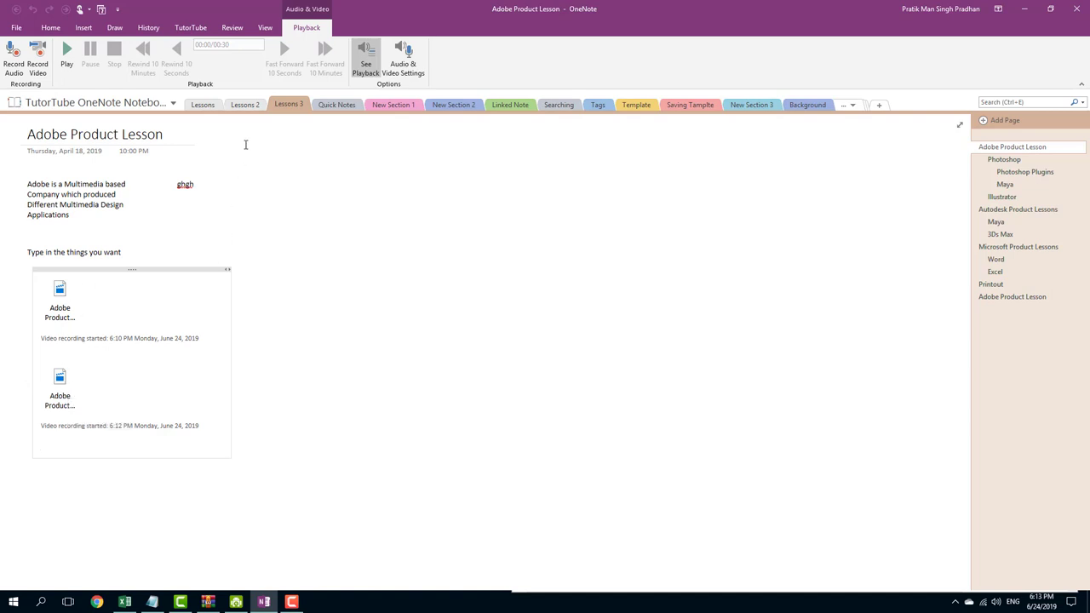
pyautogui.moveTo(67, 50)
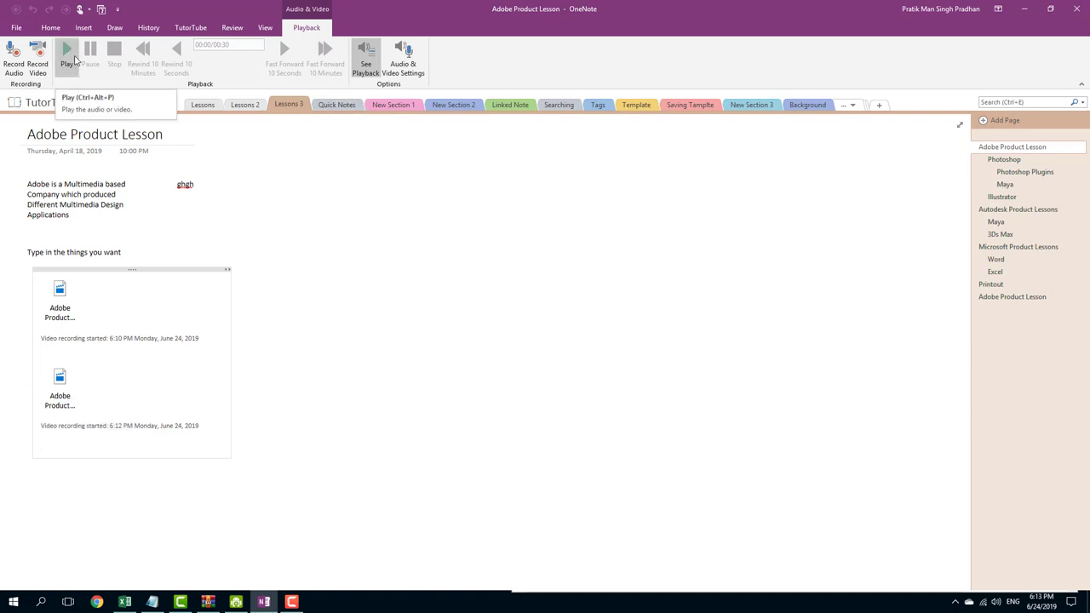
pyautogui.click(66, 48)
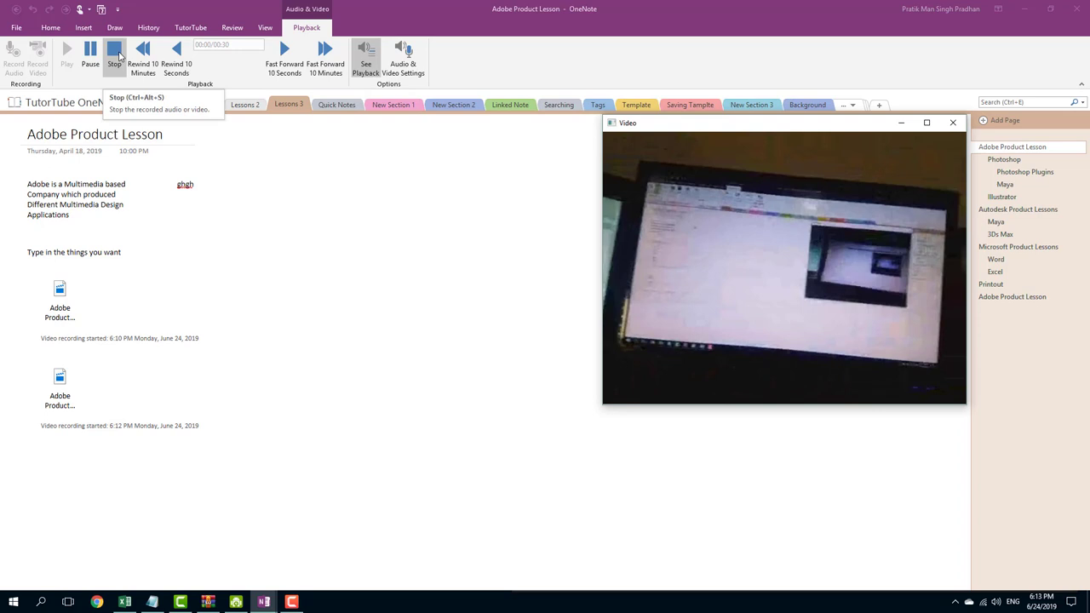
pyautogui.click(114, 51)
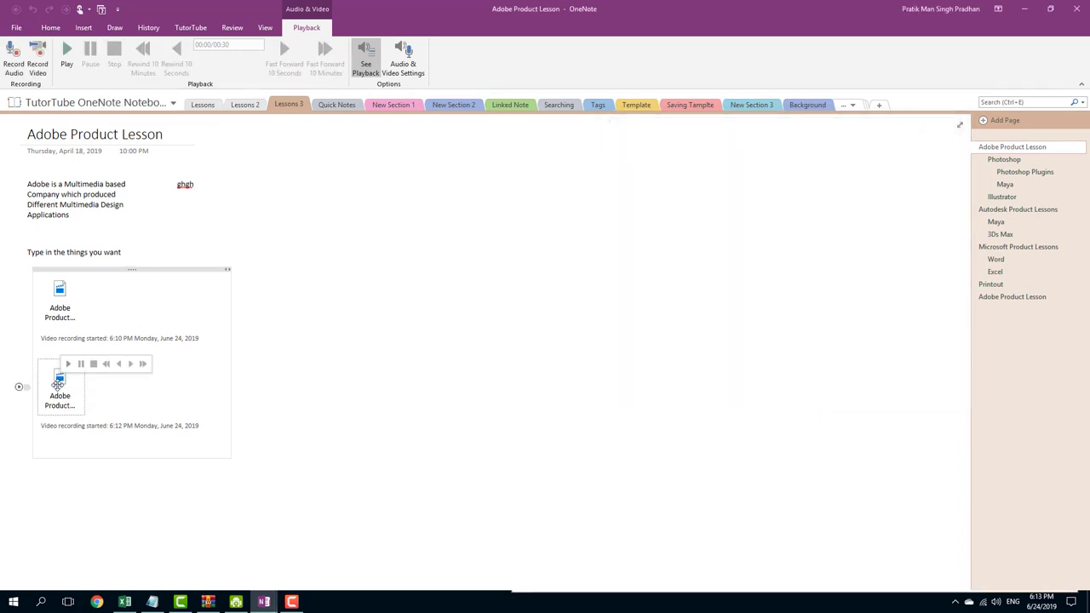
pyautogui.click(68, 365)
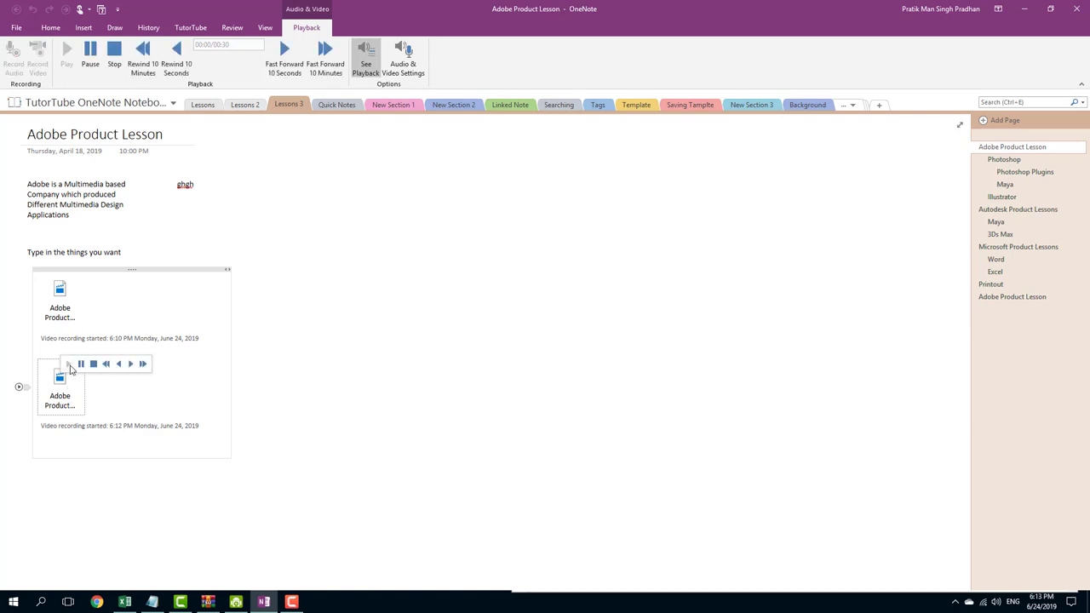
pyautogui.click(69, 365)
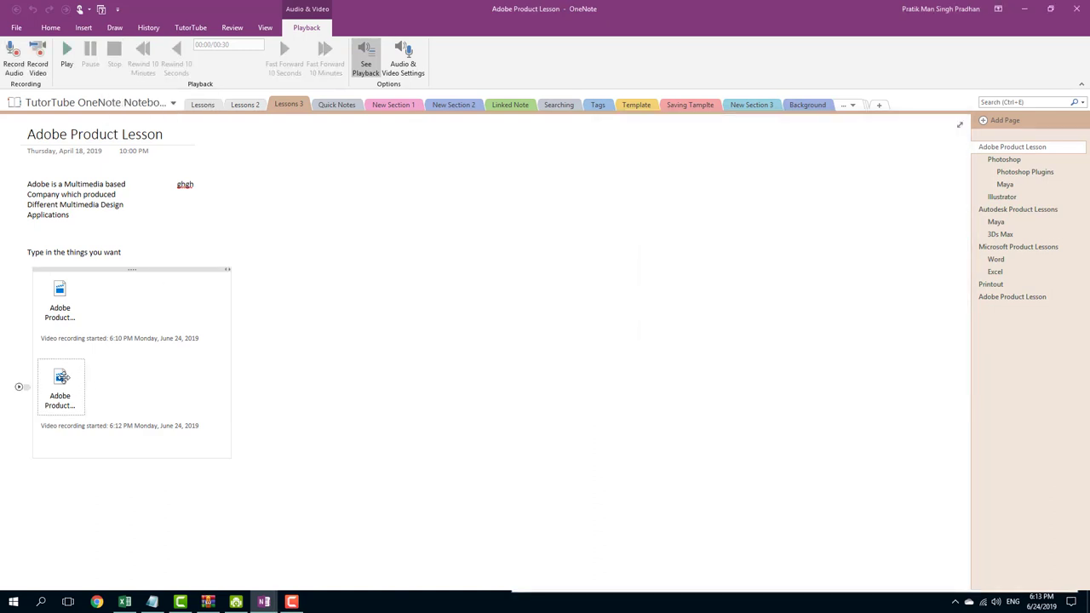
pyautogui.moveTo(63, 378)
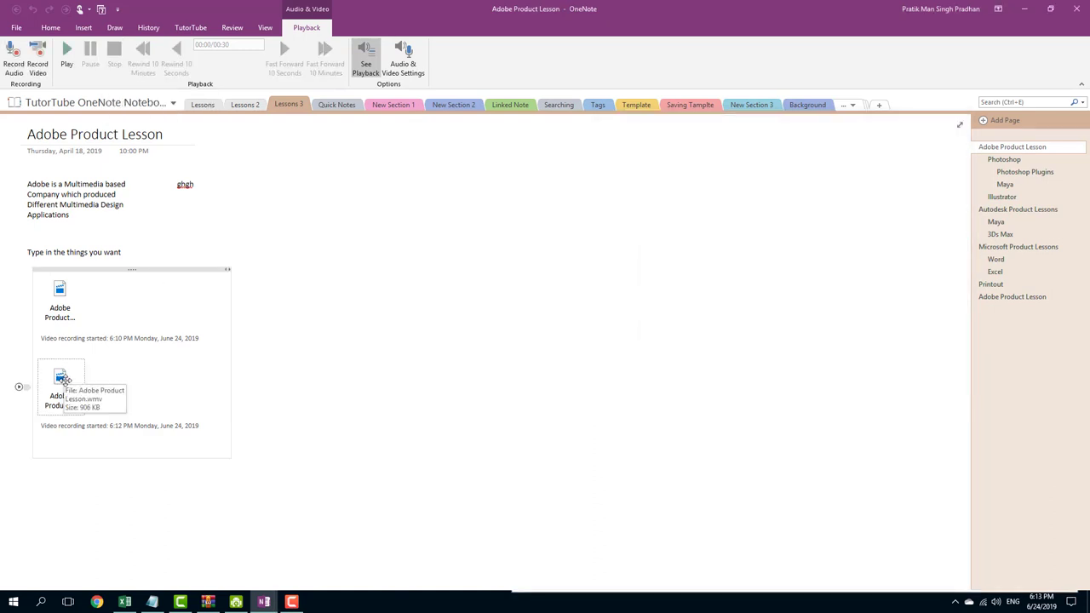